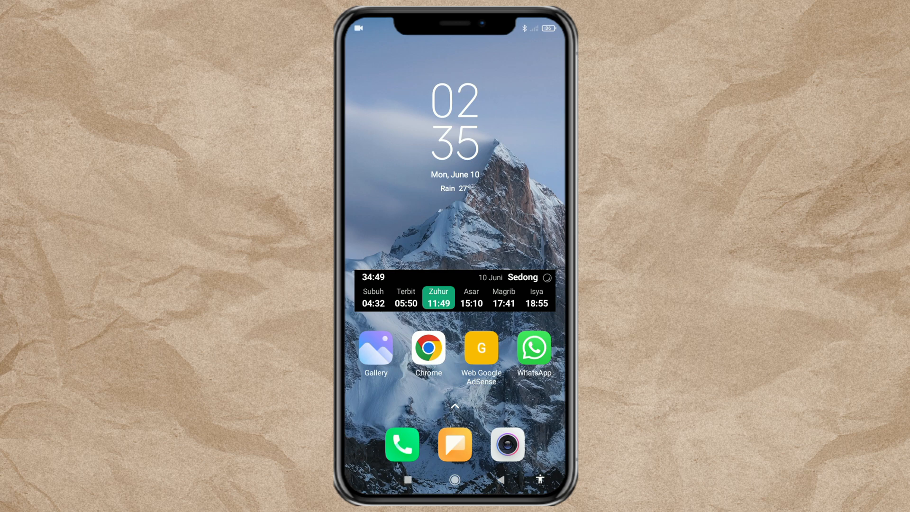
- Open the Phone dialer from the home screen dock
click(402, 444)
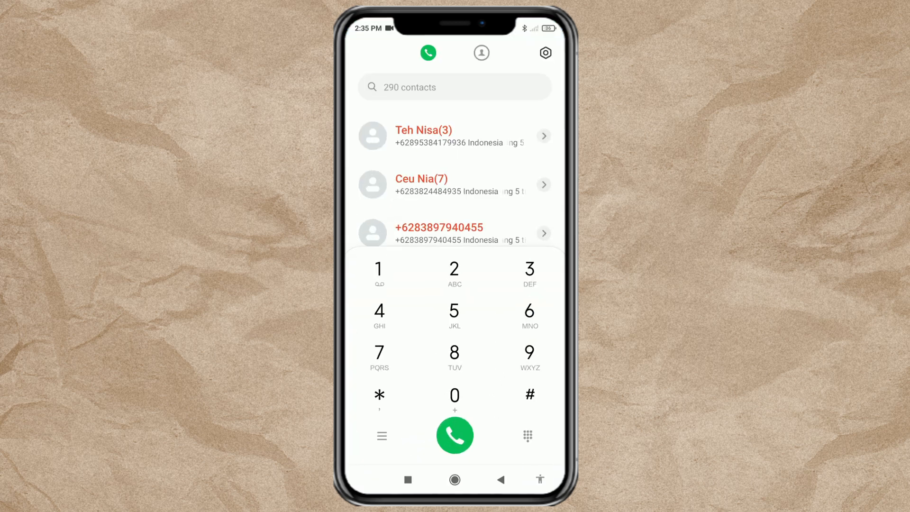
- Show the full list of 290 contacts, leaving selection mode with none selected
click(481, 53)
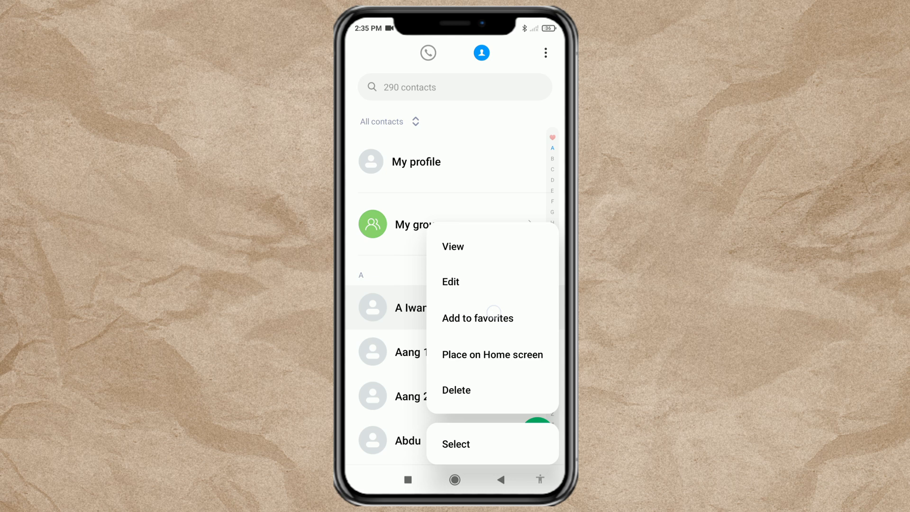
click(456, 444)
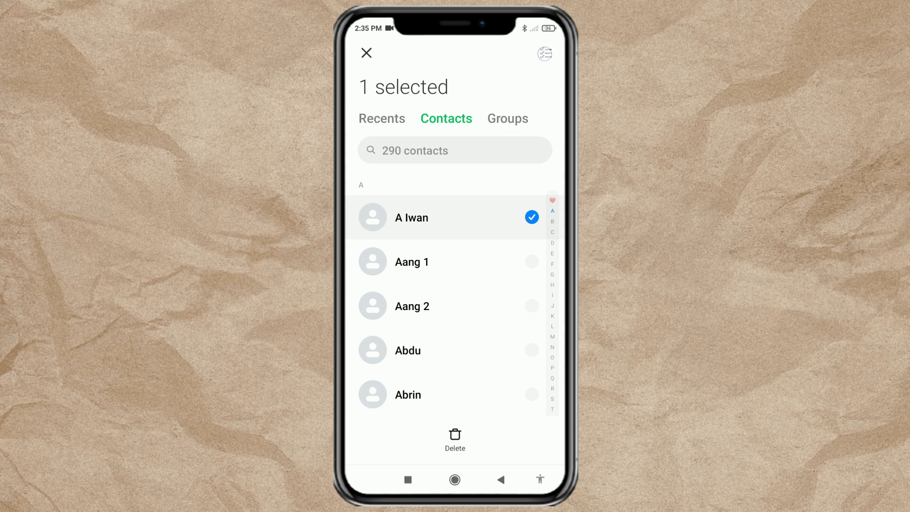
click(545, 54)
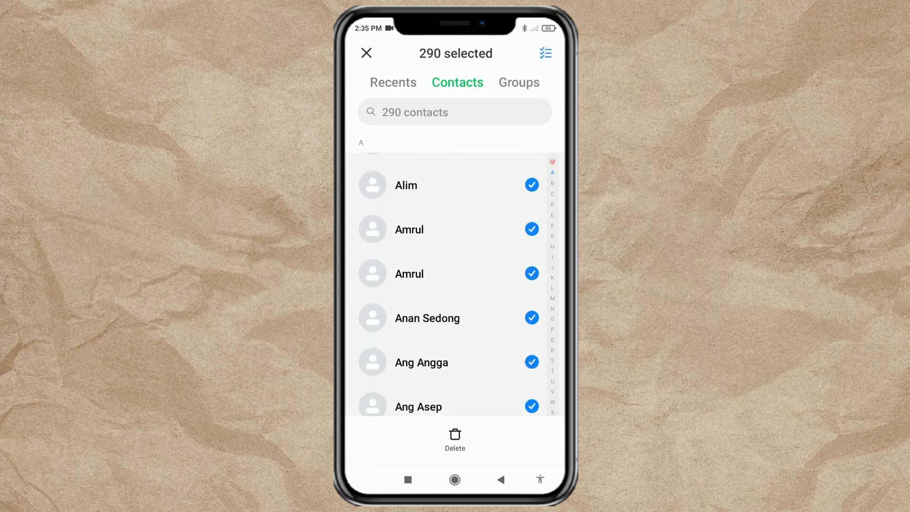
scroll(up, 3)
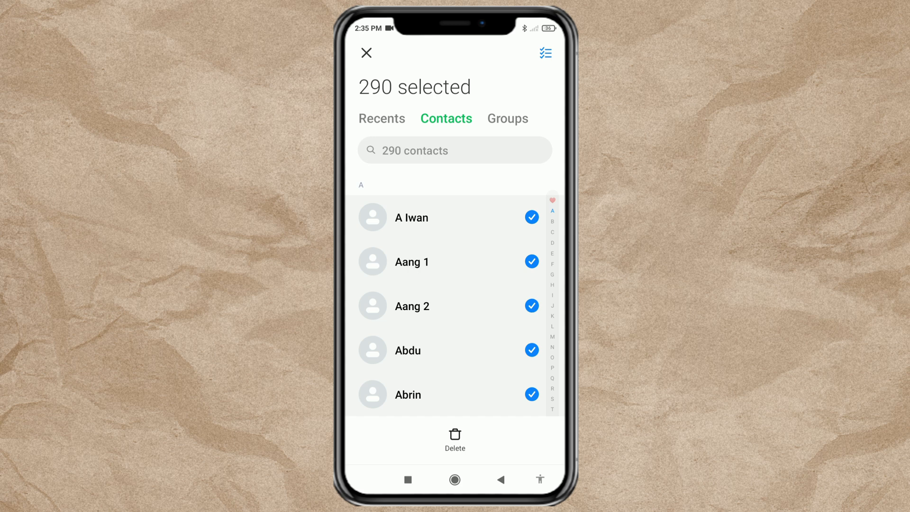
click(367, 53)
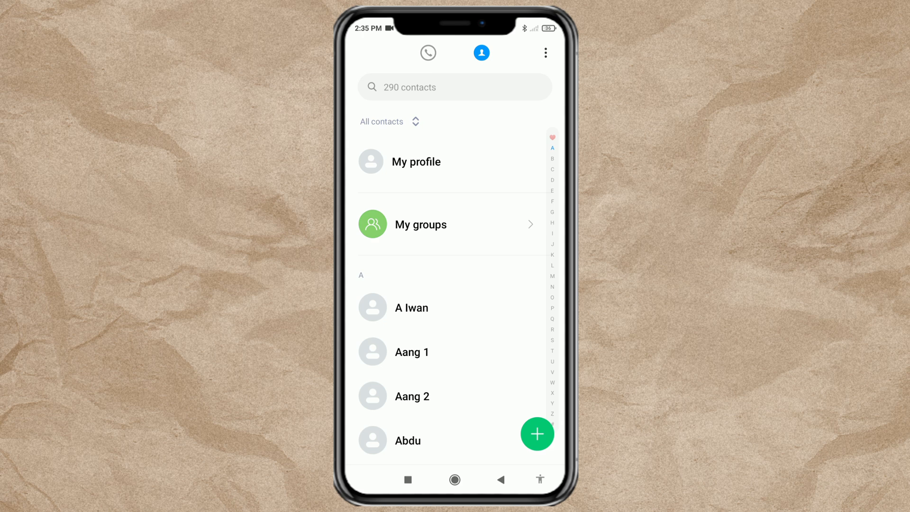
- Export the contacts via Import/Export contacts and share the file over Bluetooth
click(544, 52)
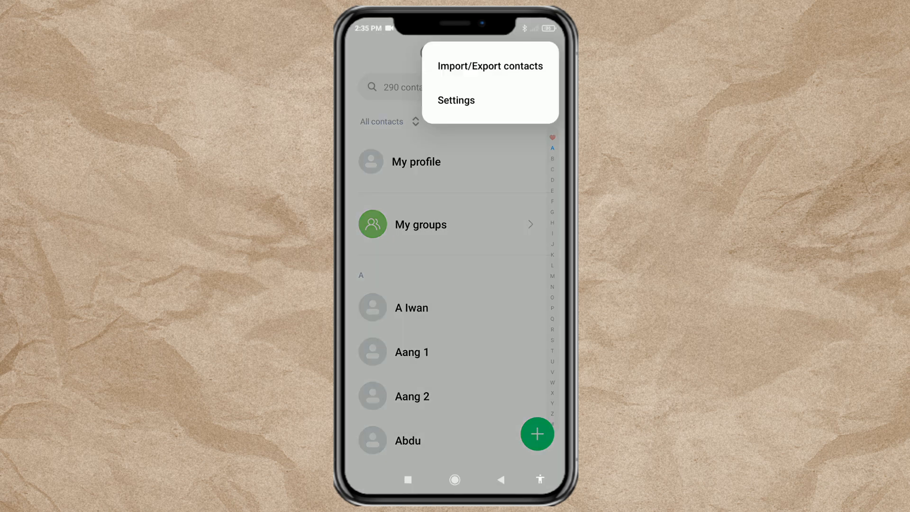
click(490, 65)
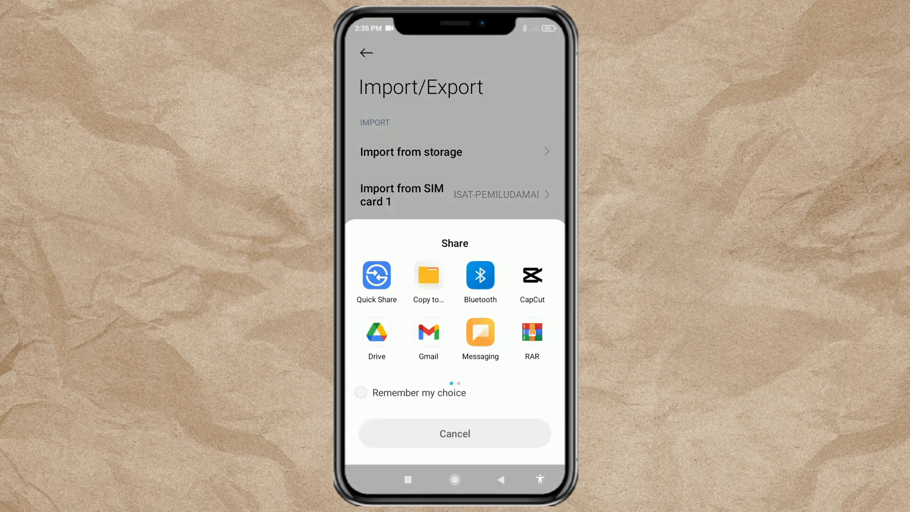
click(454, 434)
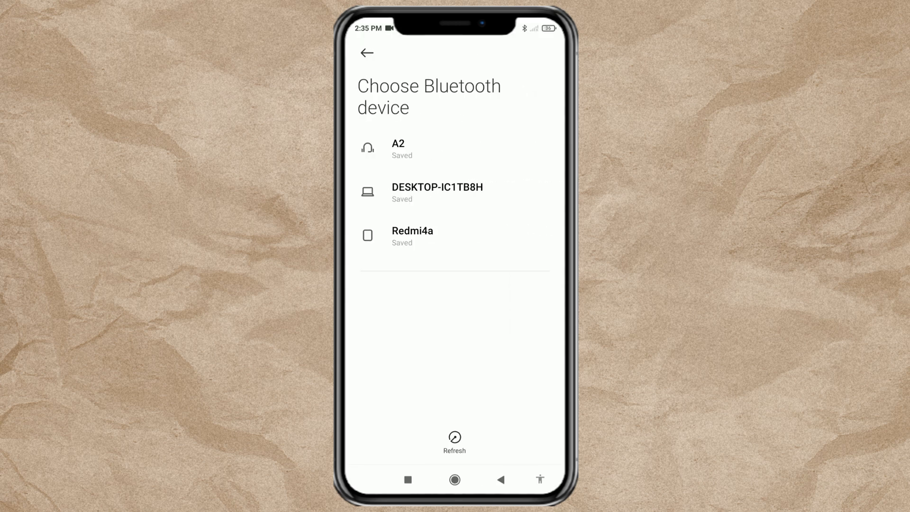
- Send the contacts file to the newly found A05 phone, then open its Samsung folder
click(454, 437)
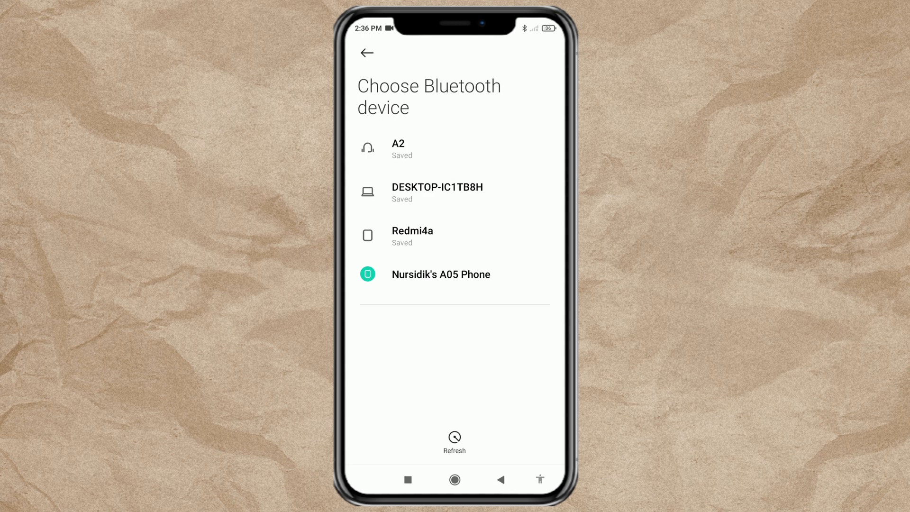
click(441, 274)
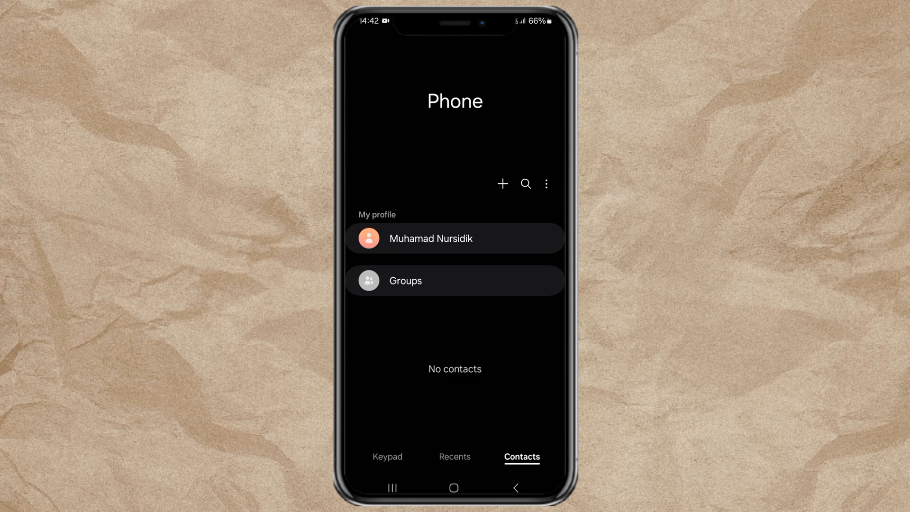
click(455, 488)
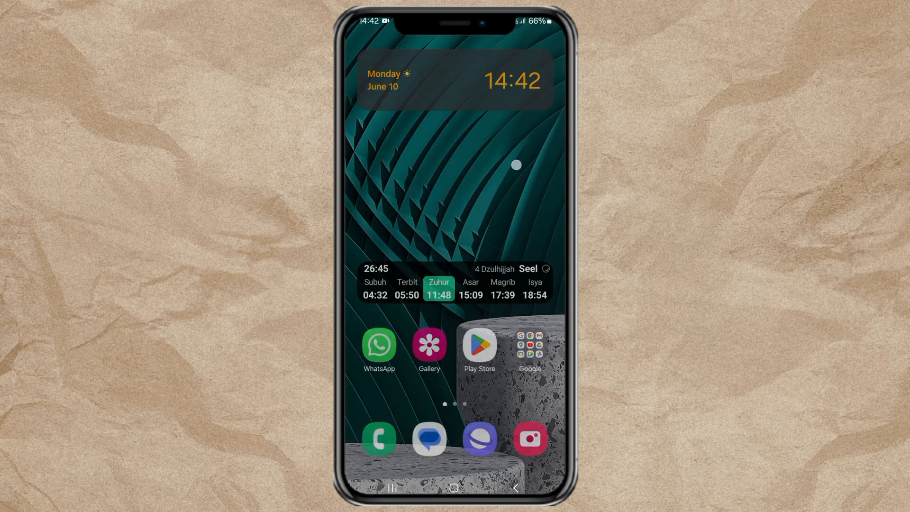
click(529, 346)
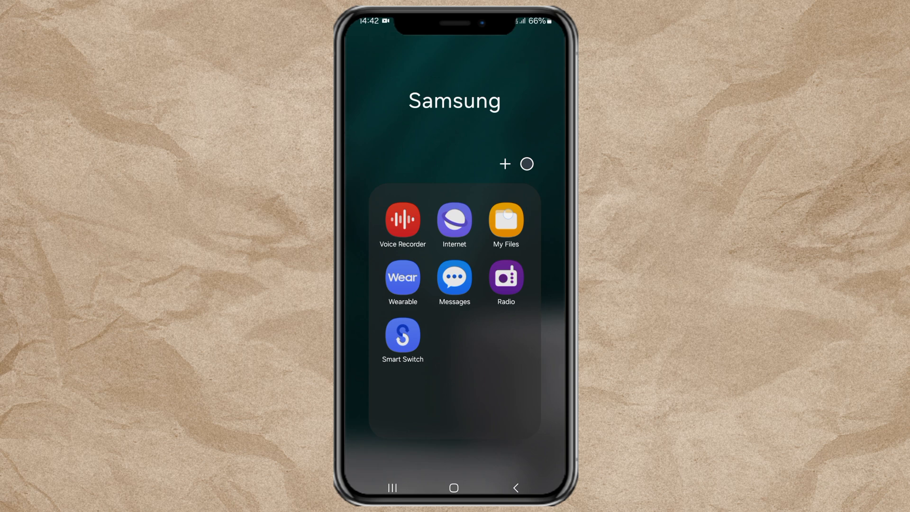
- Open the Download folder in My Files to find vcards_20240610_143555.vcf
click(505, 220)
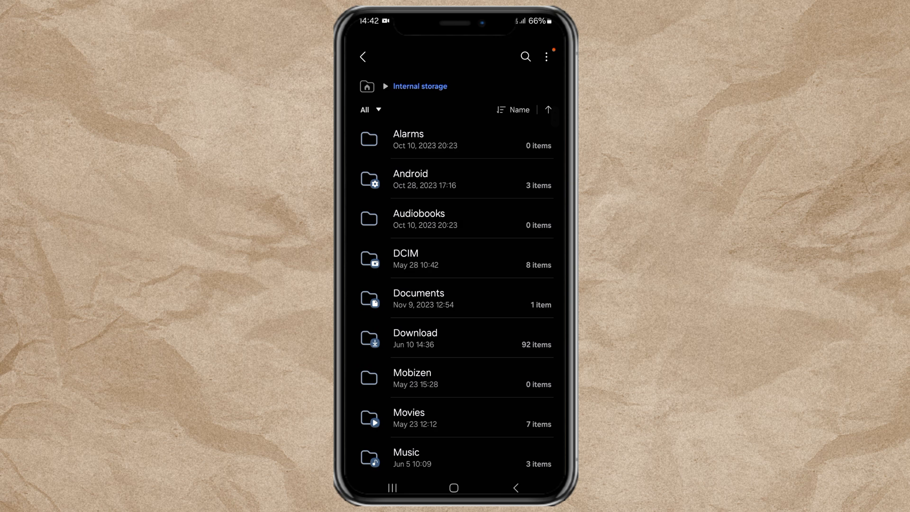
click(415, 339)
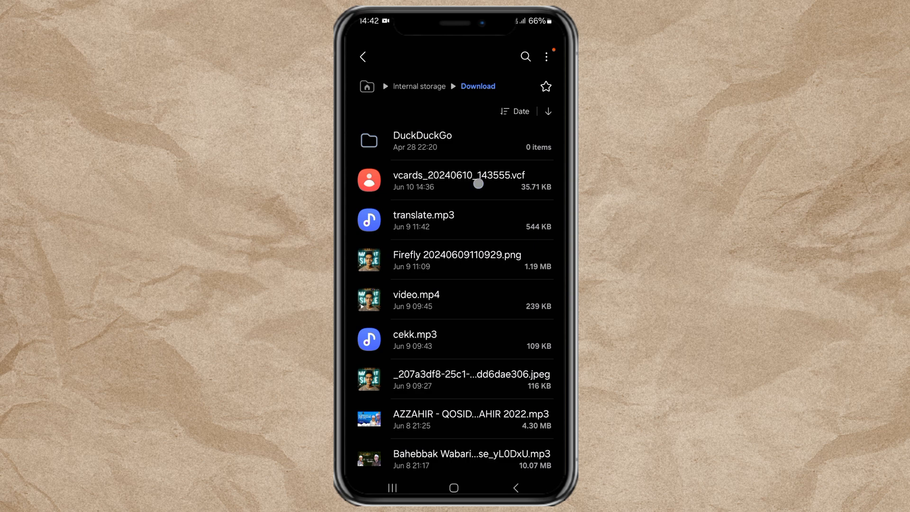
- Import all contacts from vcards_20240610_143555.vcf with Phone as the destination
click(458, 180)
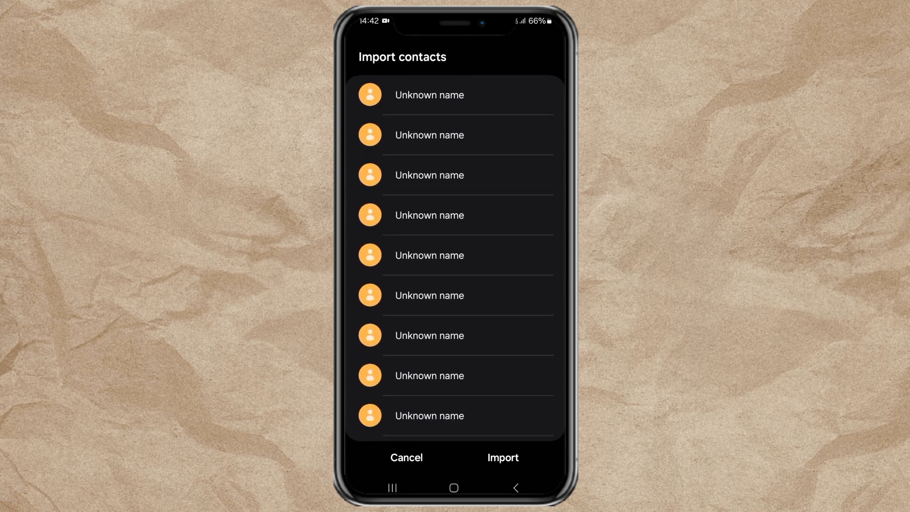
click(502, 457)
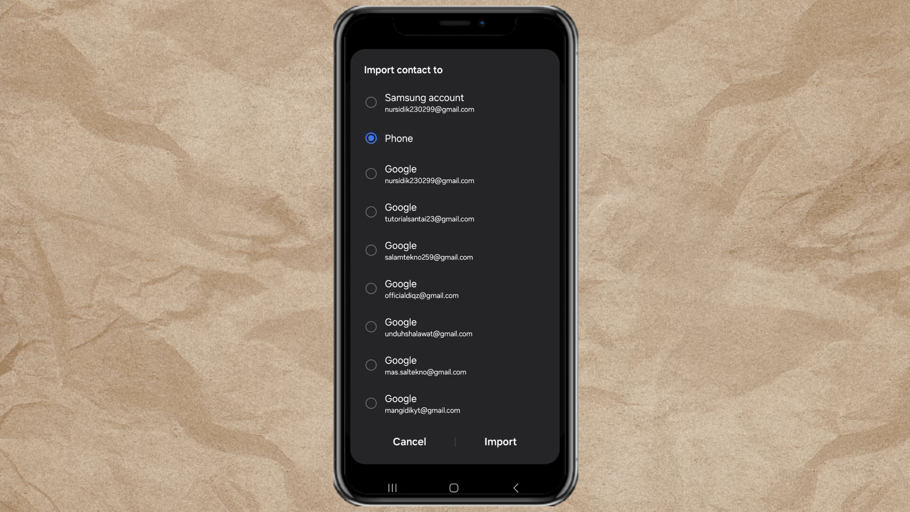
click(499, 442)
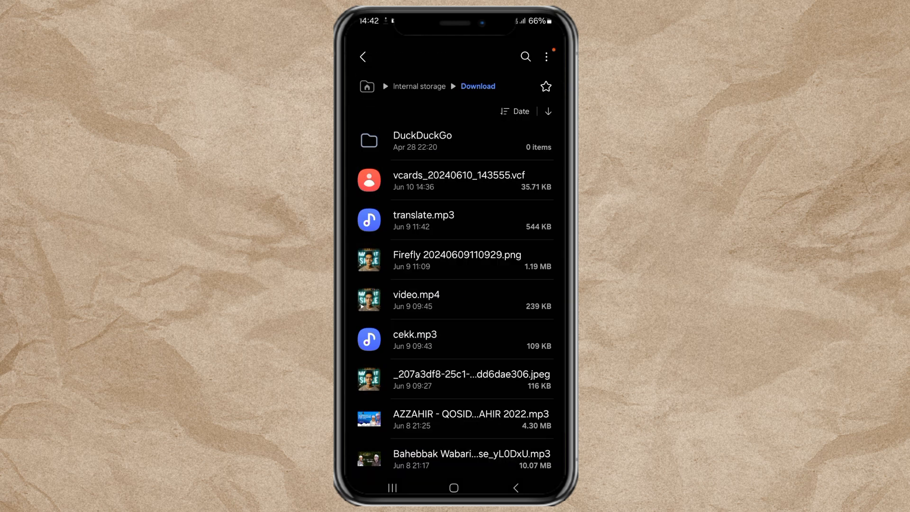